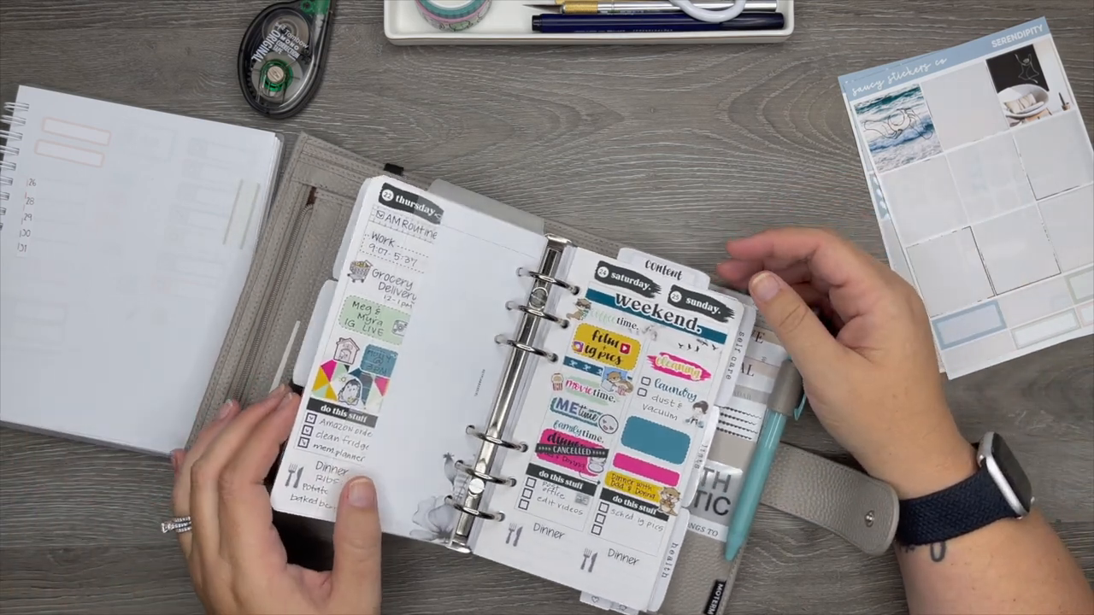
{"action": "mouse_move", "coordinate": [342, 427]}
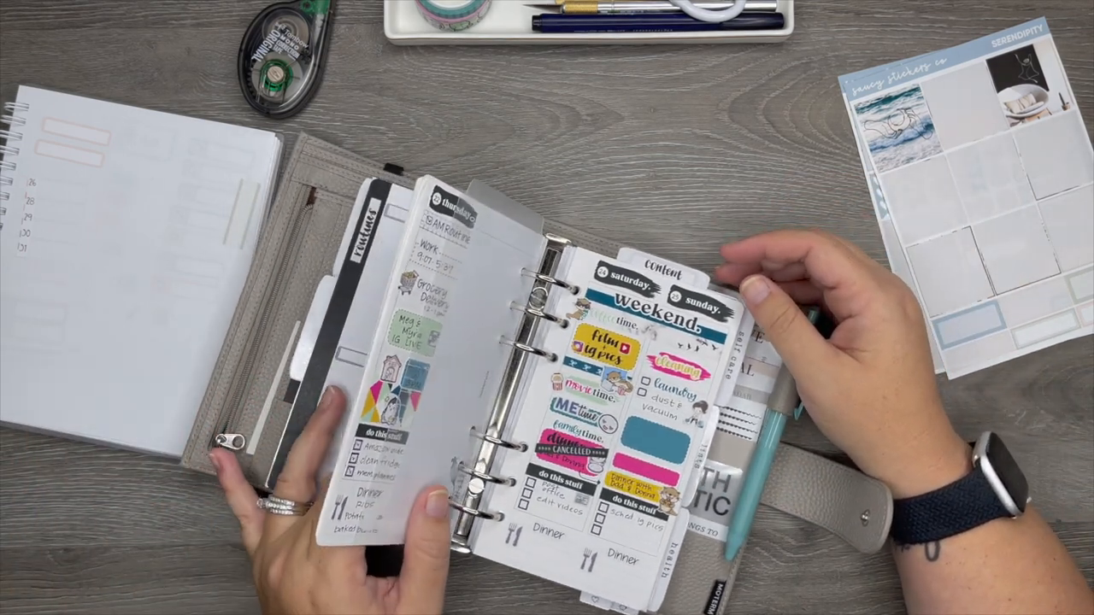